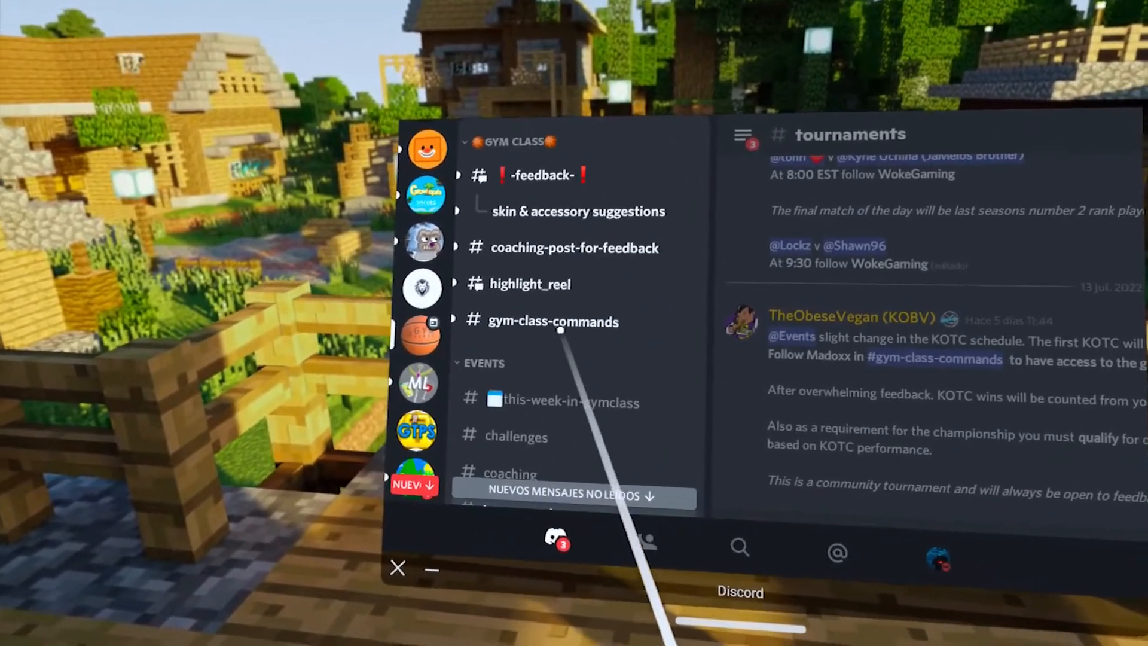
# Switch to the #gym-class-commands channel of the Gym Class server.
pyautogui.click(552, 321)
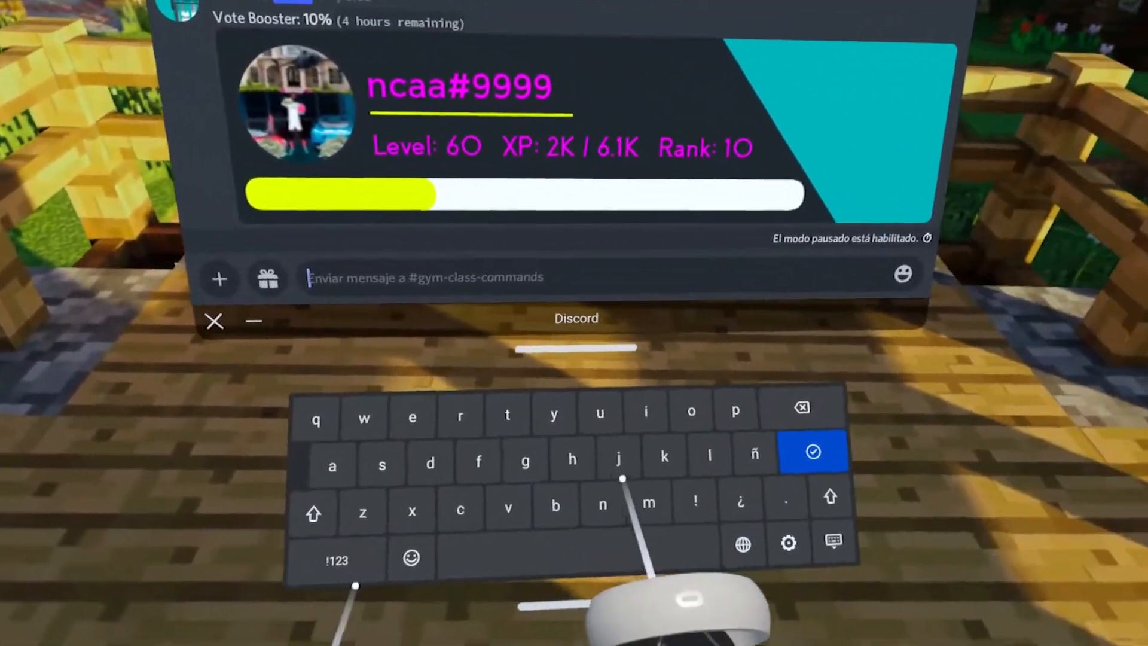
# Begin the /verify command in the message box, starting the username with 'W'.
pyautogui.click(337, 559)
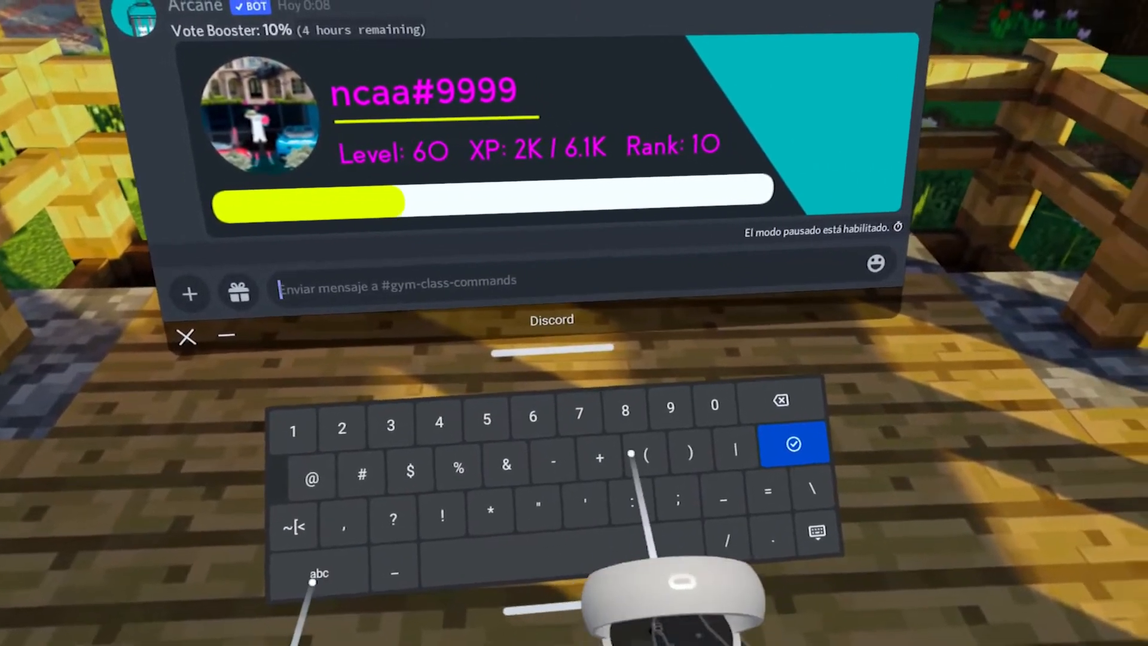
pyautogui.write('/verify')
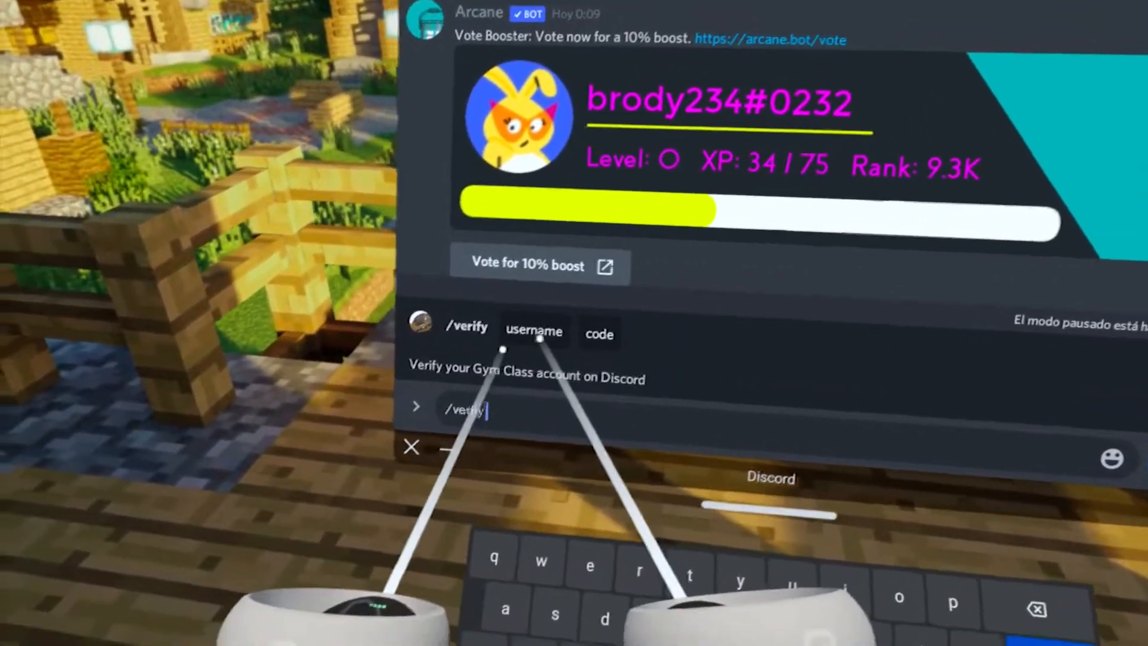
pyautogui.write('W')
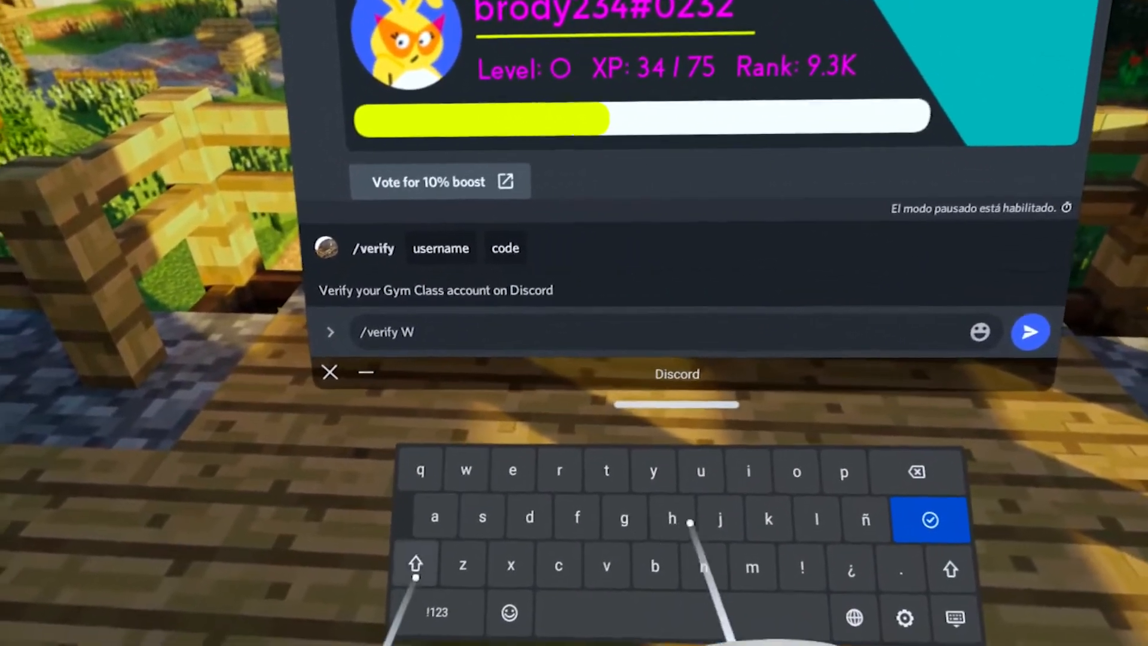